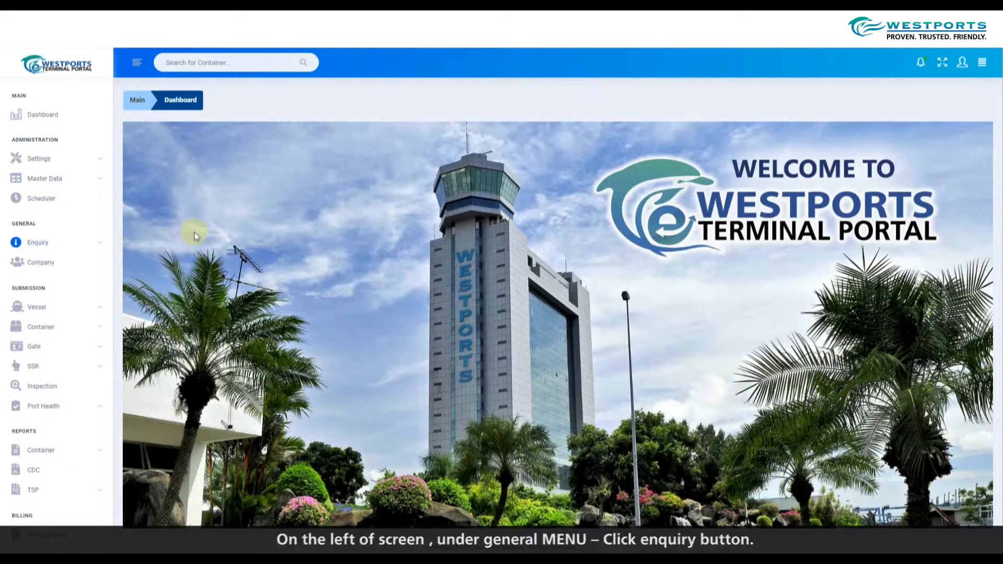
mouse_move(102, 246)
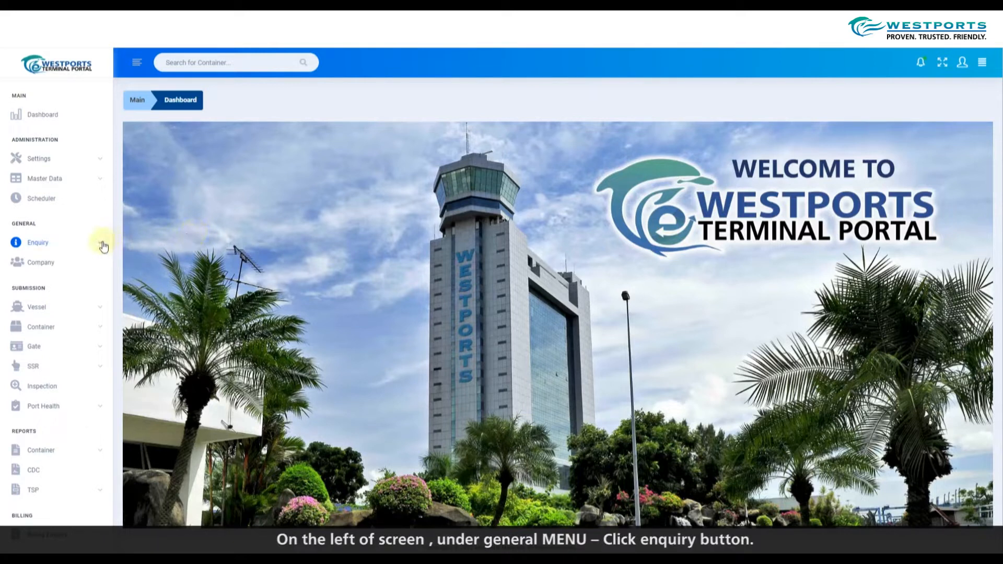
Step: Expand the Enquiry menu under GENERAL to list Container, Delivery Order, Vessel and Release enquiries
left_click(37, 242)
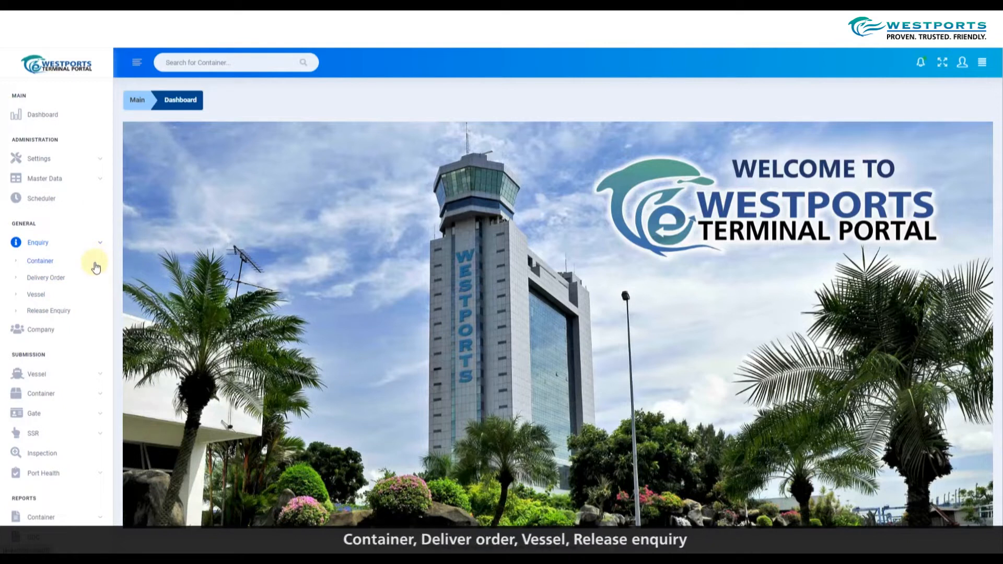
mouse_move(91, 288)
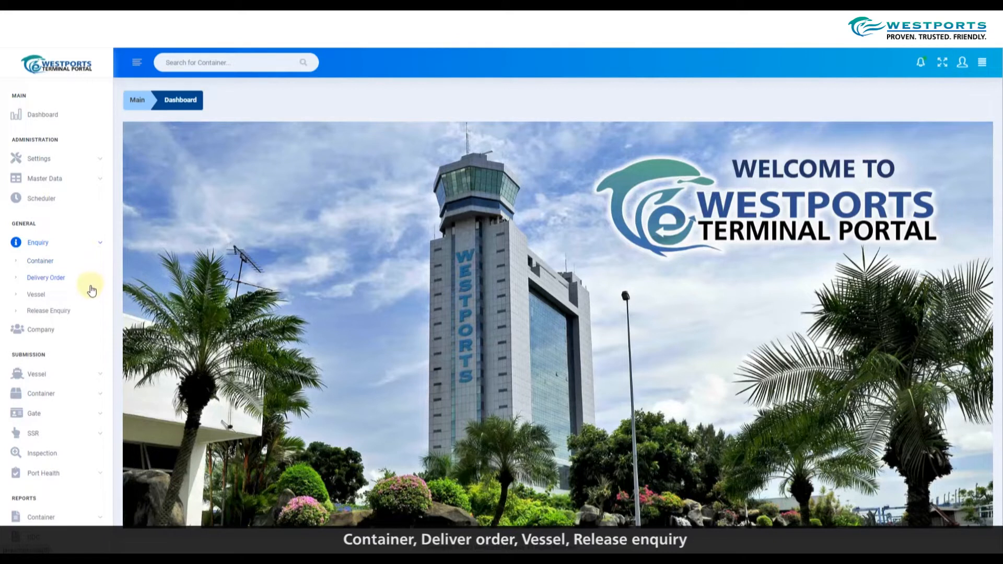
mouse_move(90, 317)
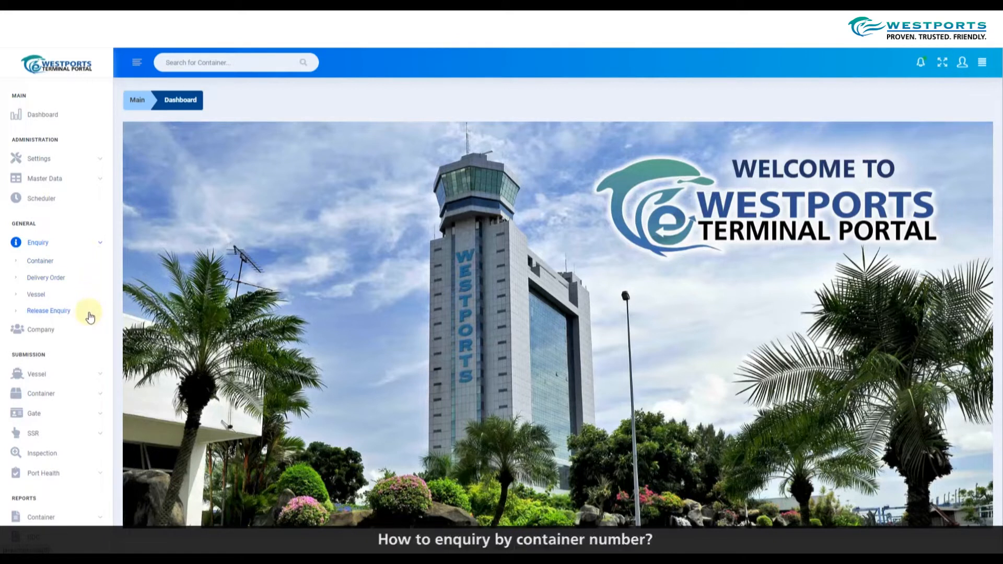
mouse_move(51, 262)
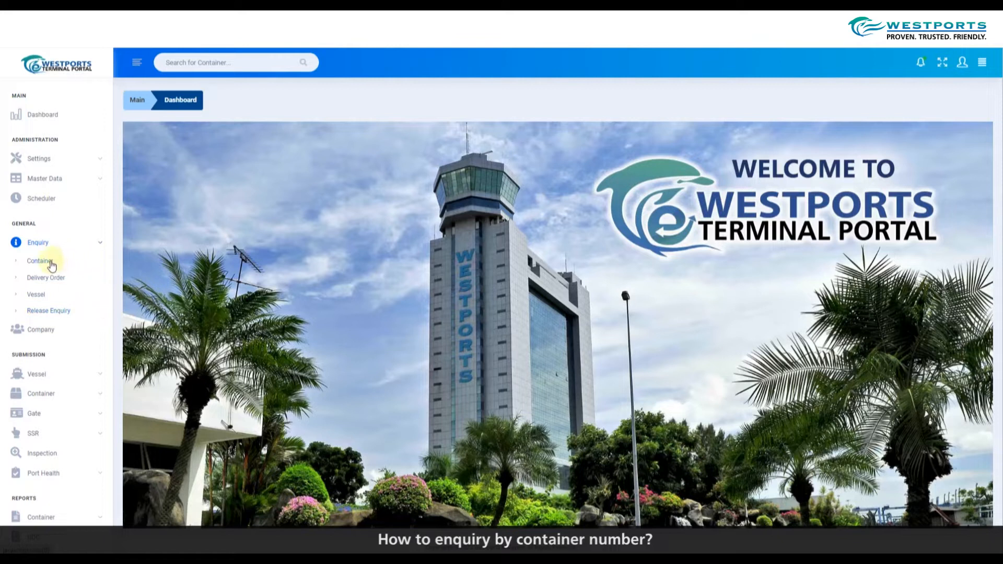
Step: Open Enquiry > Container and keep the search type set to Container
left_click(41, 260)
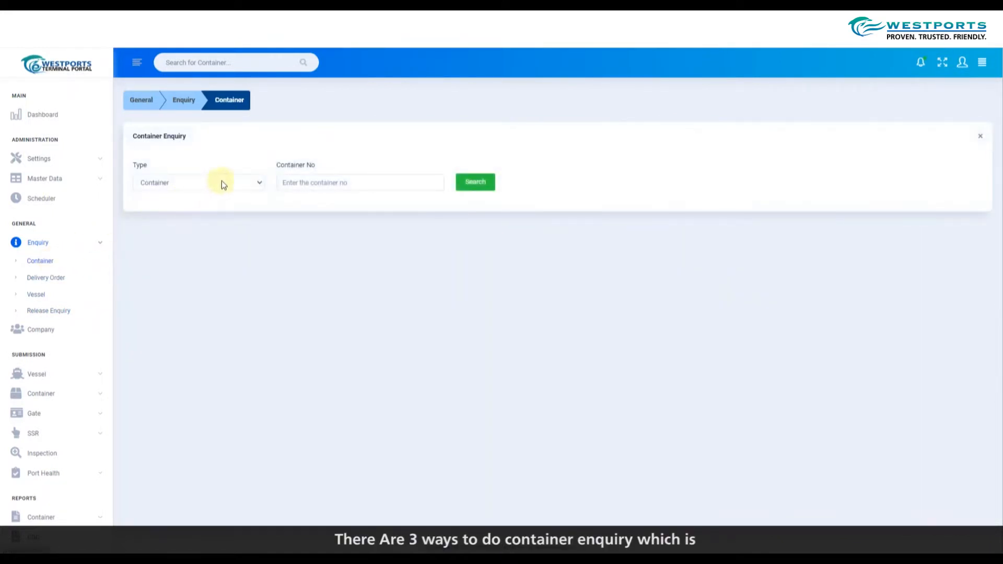
left_click(199, 182)
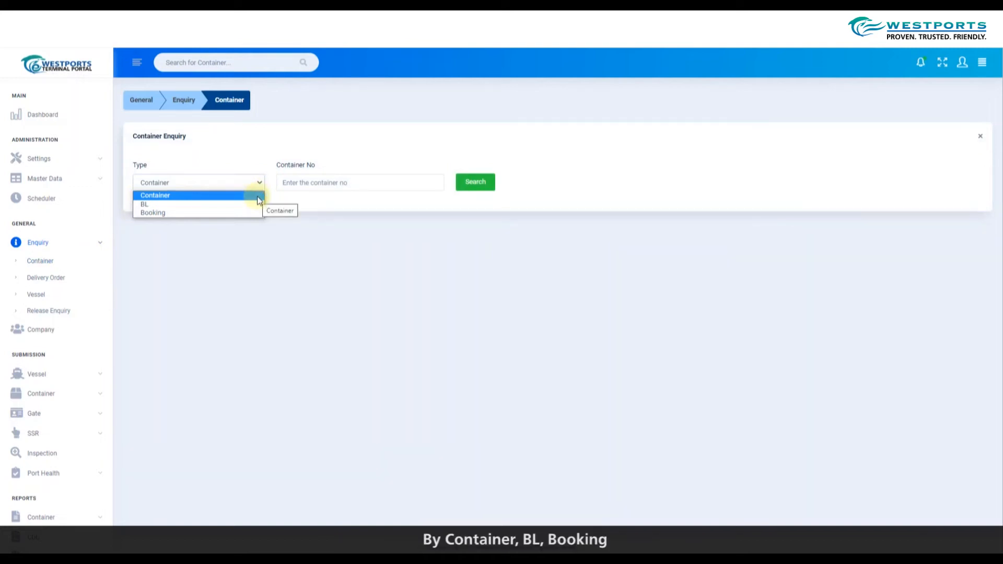
mouse_move(144, 204)
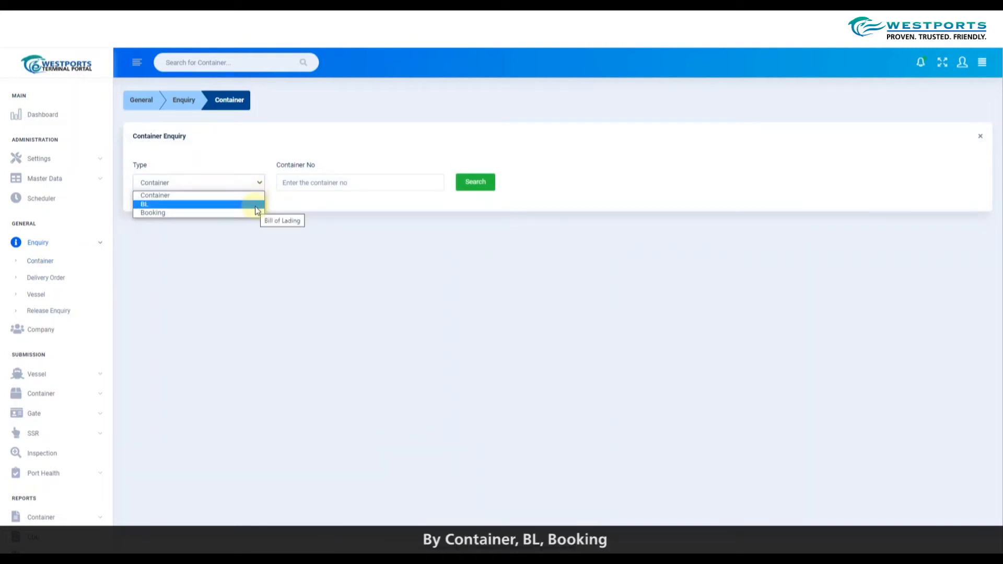
mouse_move(256, 212)
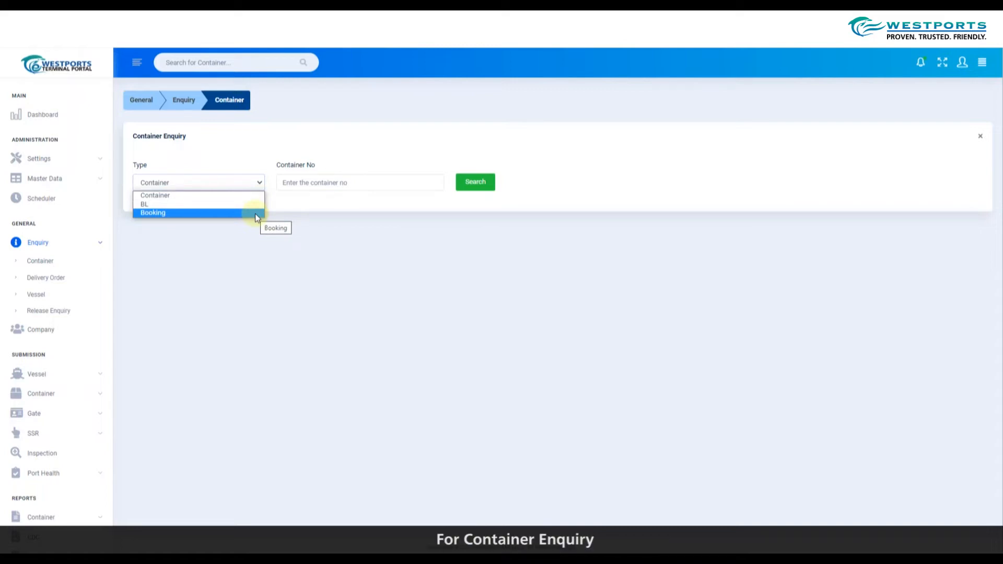
left_click(360, 183)
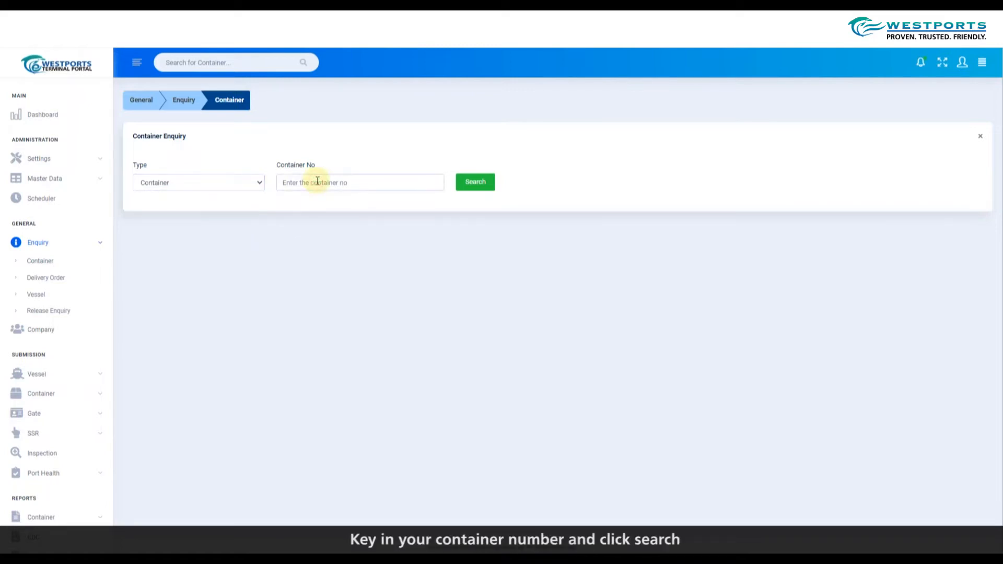
Step: Search the Container Enquiry for container number BABA1000005
type("BABA")
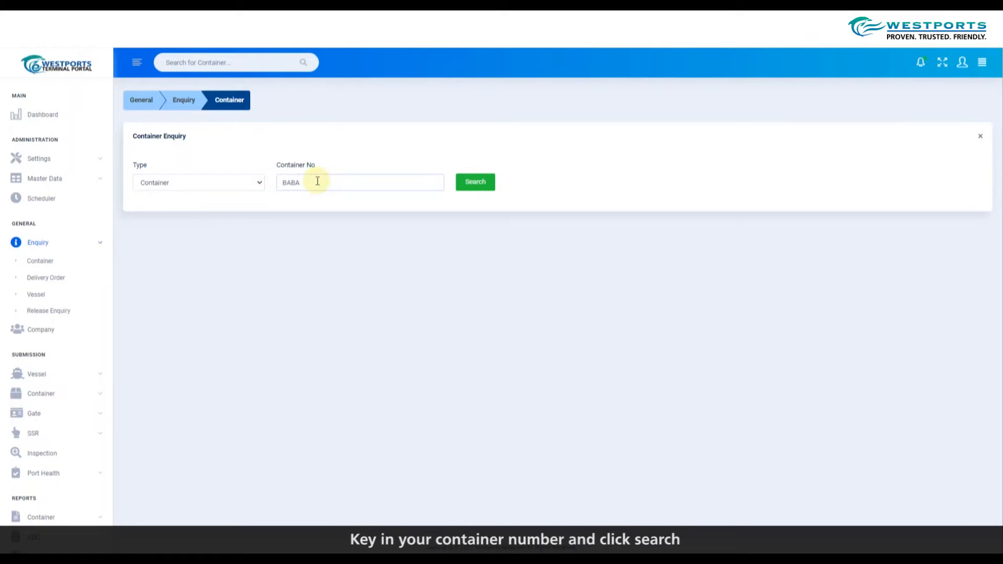
type("1000005")
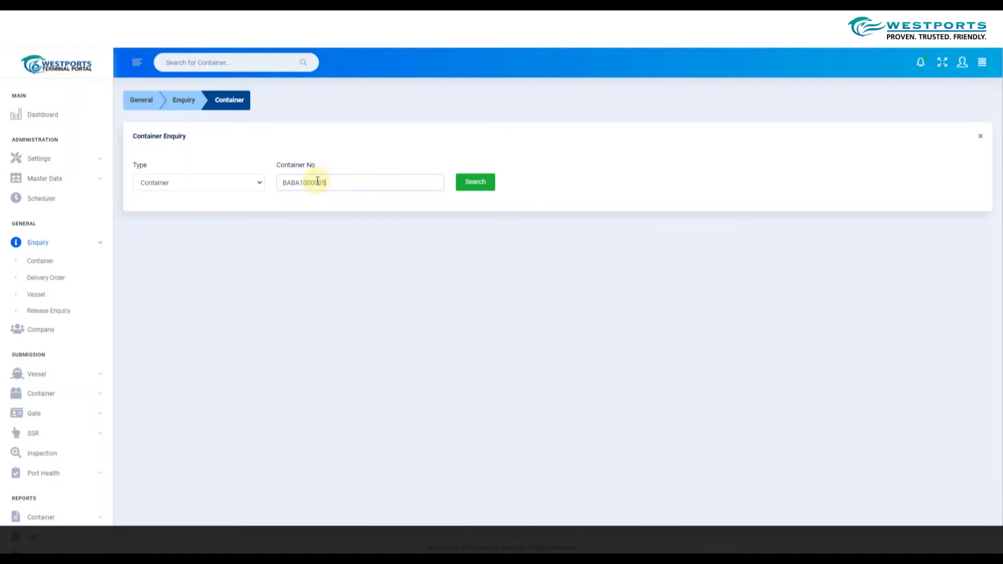
left_click(474, 182)
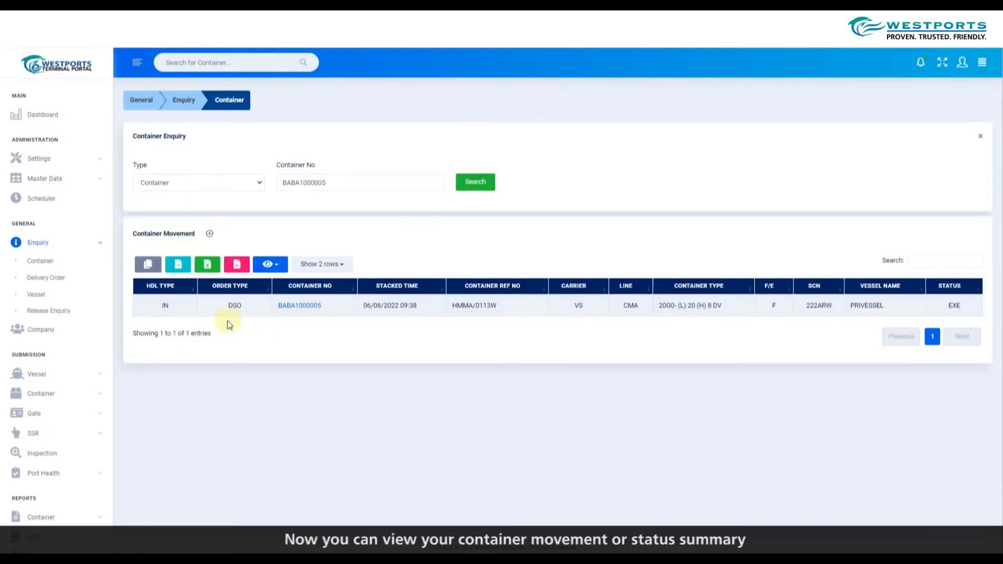
mouse_move(277, 321)
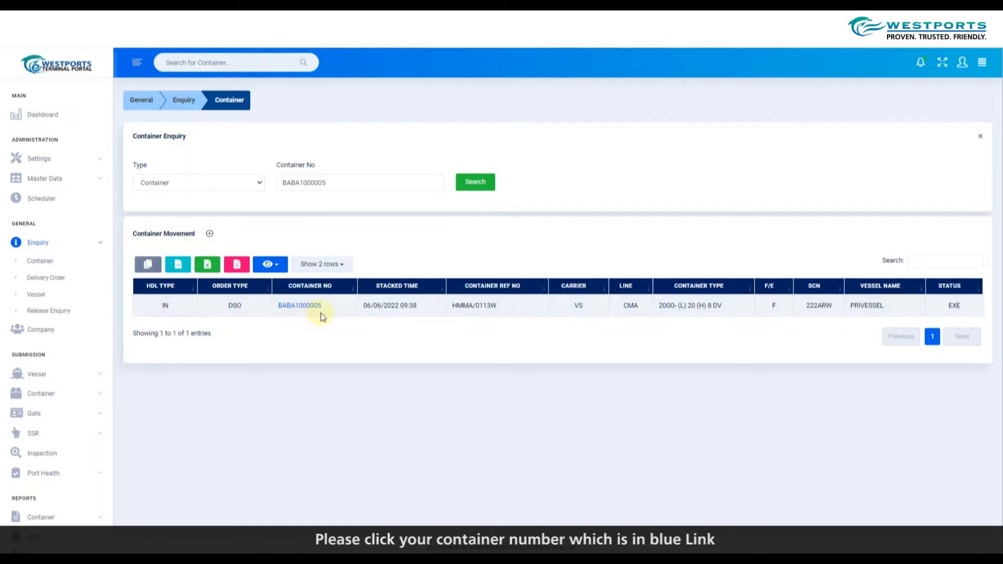
mouse_move(321, 310)
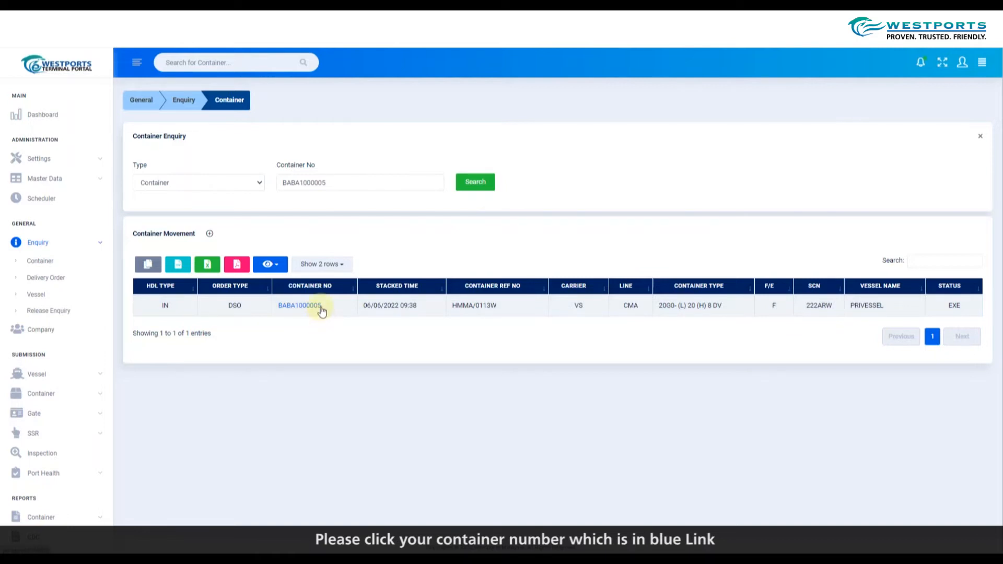
Step: Open container BABA1000005's detail page from the Container Movement table
left_click(299, 306)
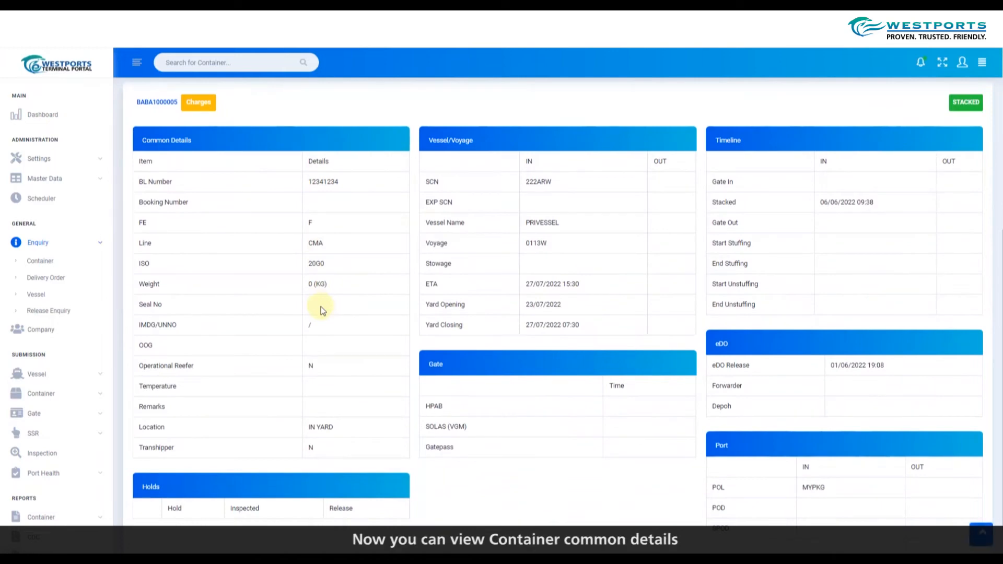
left_click(166, 140)
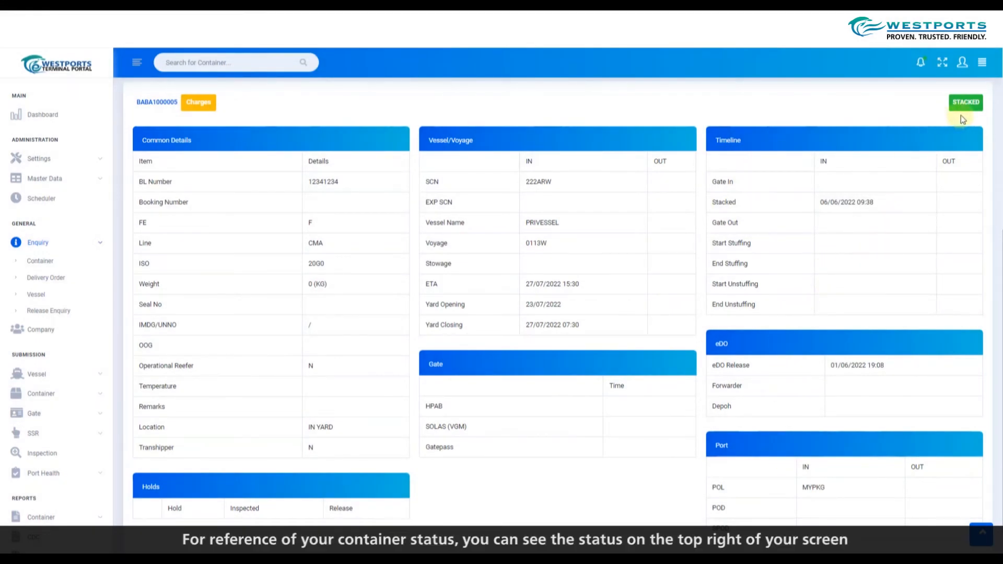
mouse_move(968, 117)
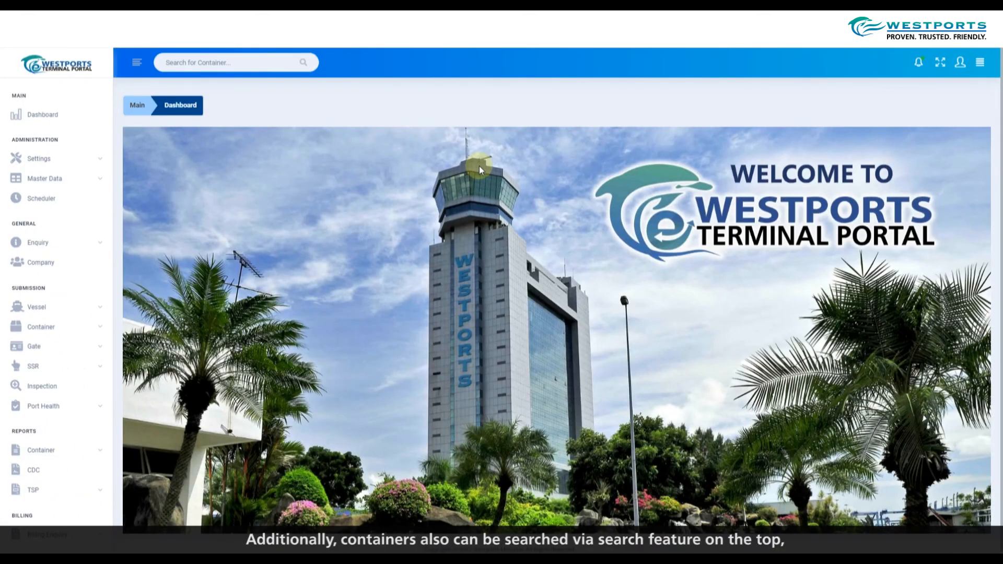
mouse_move(259, 94)
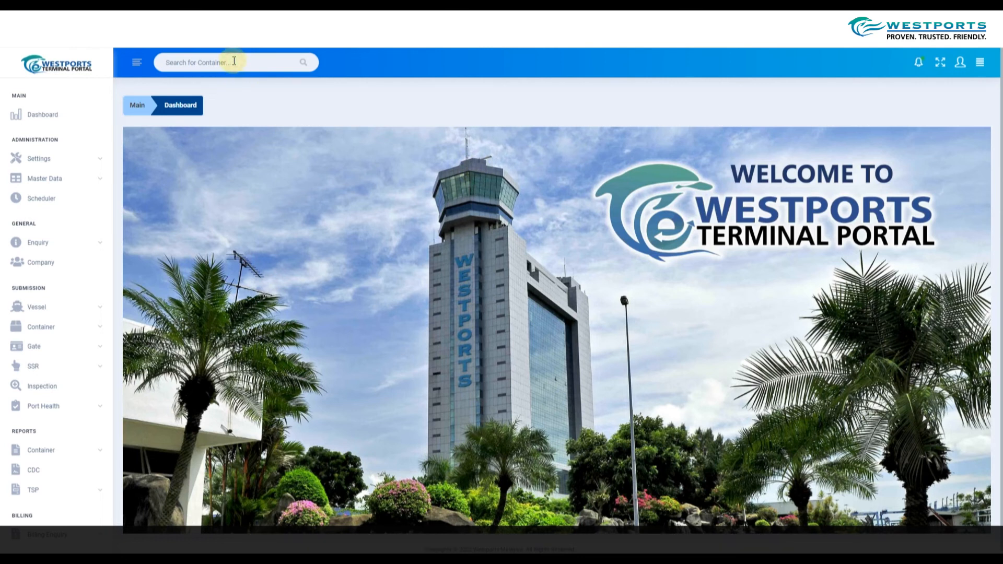
Step: Search CBHU4000002 from the top container search bar to list its two movement records
type("CBHU4000002")
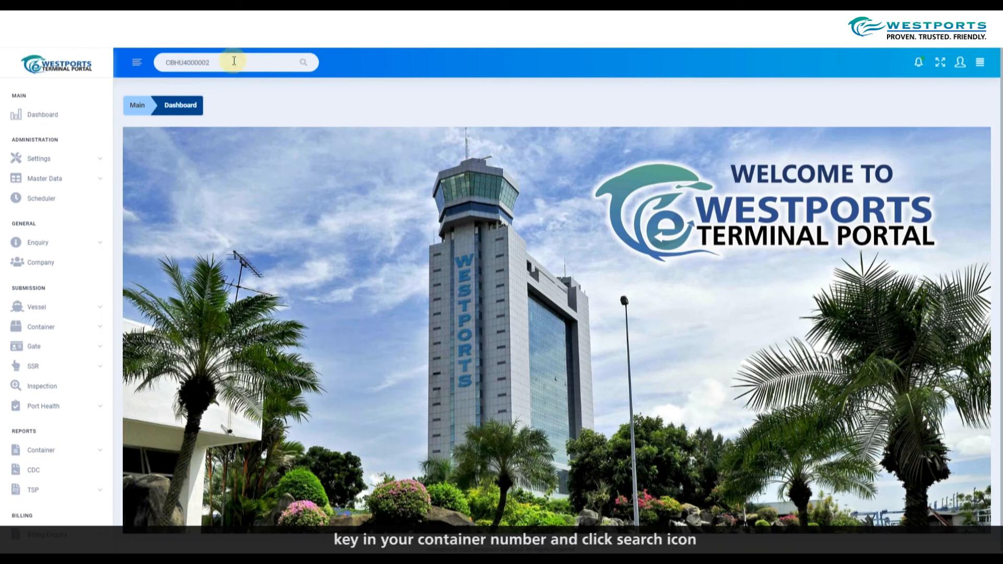
left_click(303, 62)
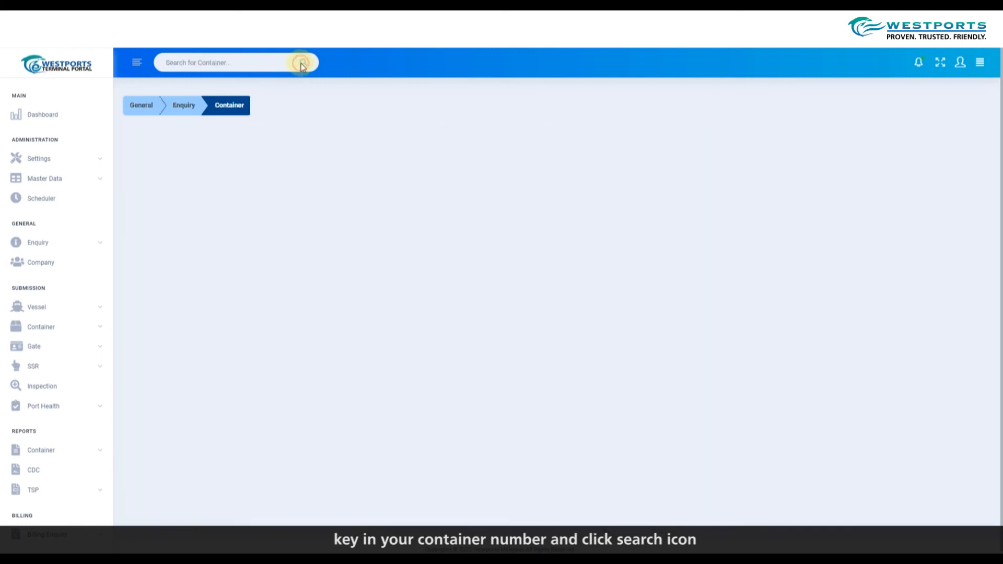
left_click(302, 62)
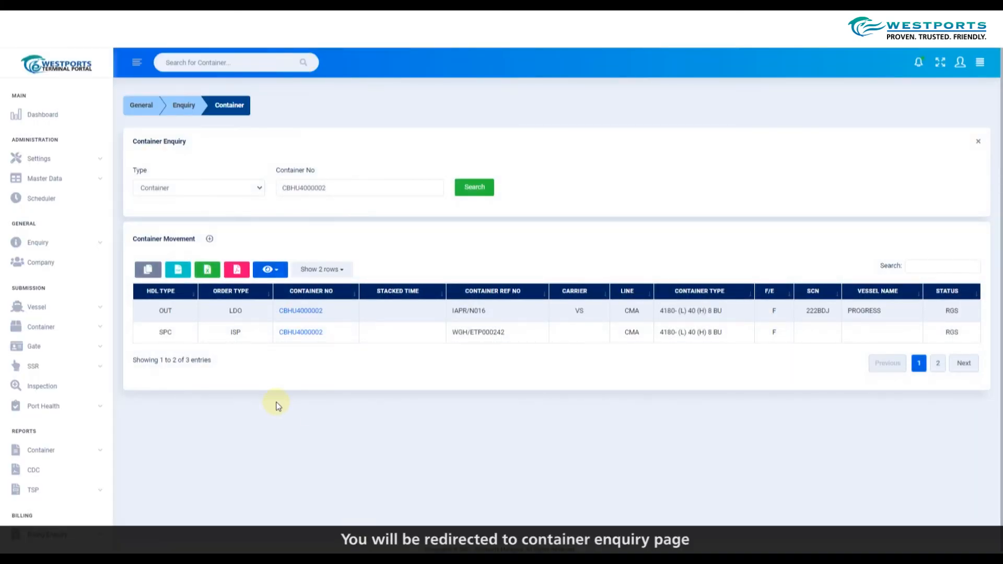
double_click(158, 141)
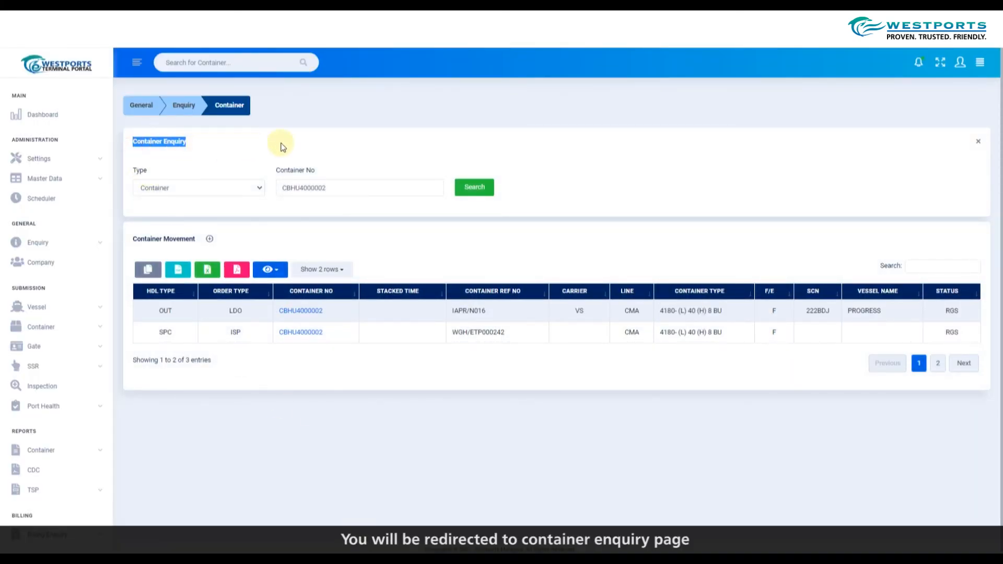